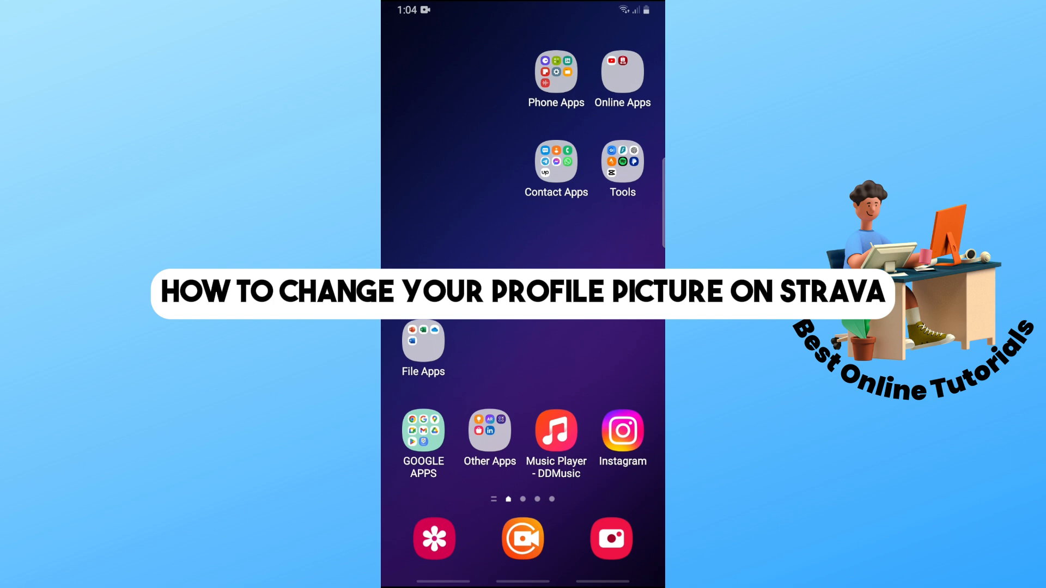
Step: Open the Tools folder on the home screen to reach Strava
click(620, 162)
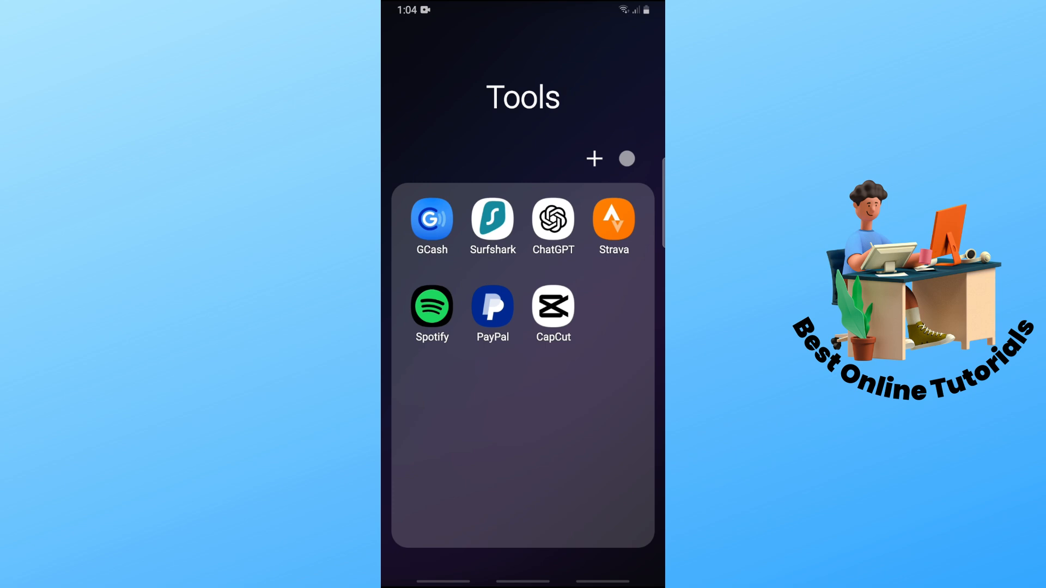
Step: Launch Strava, go to the You tab and open your full Profile page
click(613, 220)
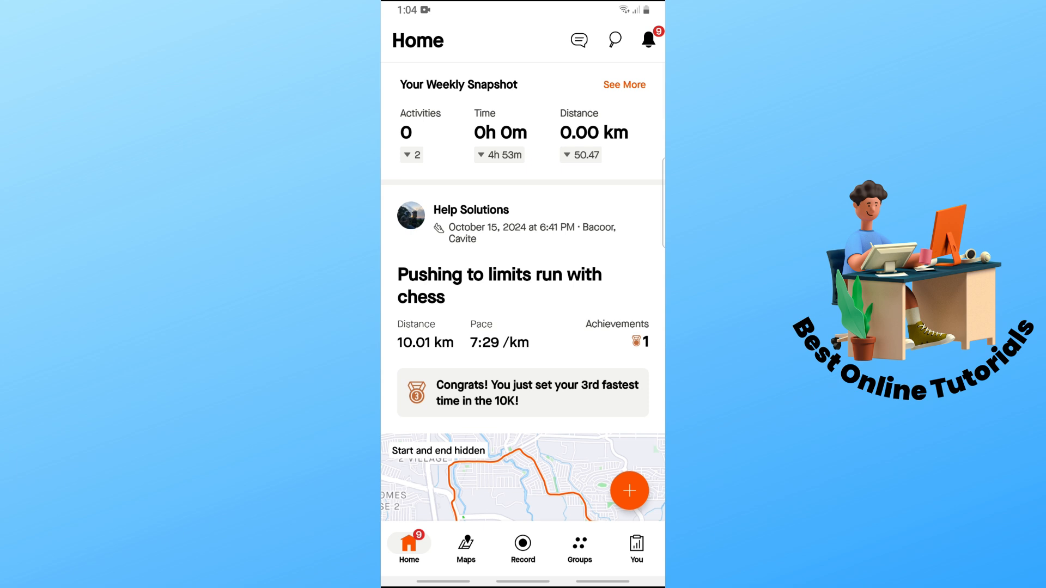
click(635, 546)
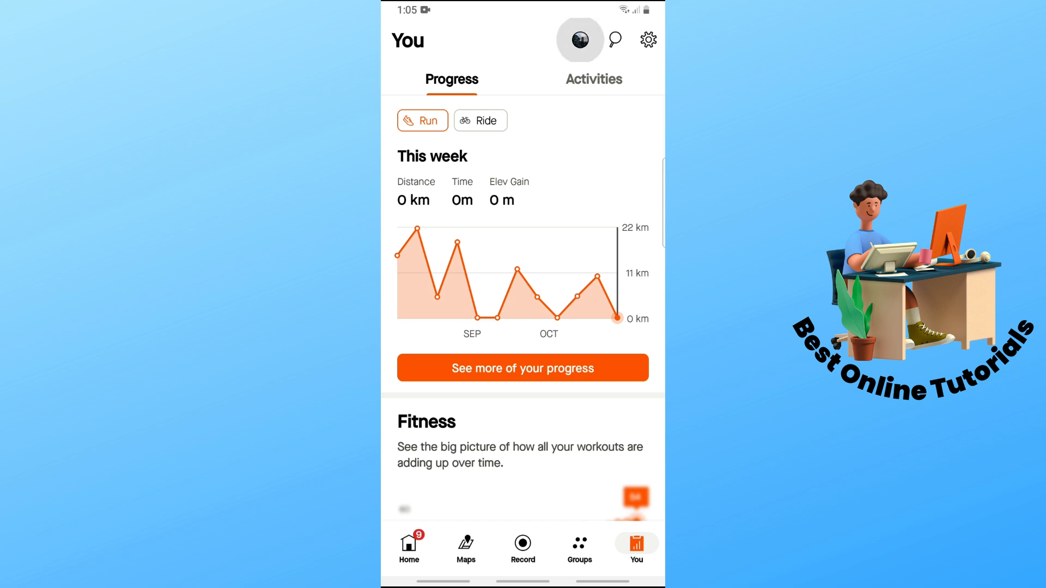
click(579, 39)
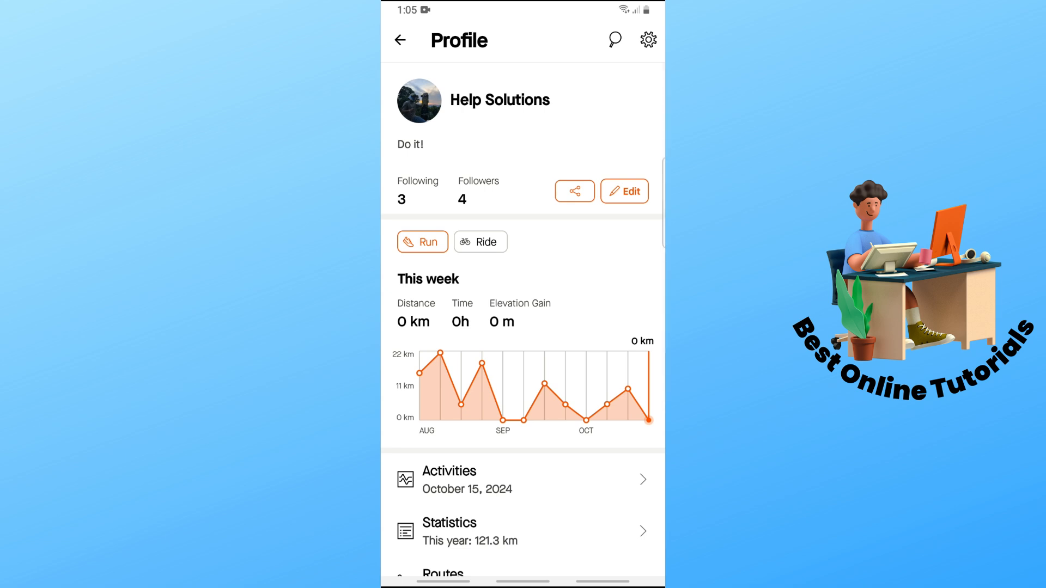
Step: Bring up the Edit Profile form and the Edit Profile Picture menu
click(623, 191)
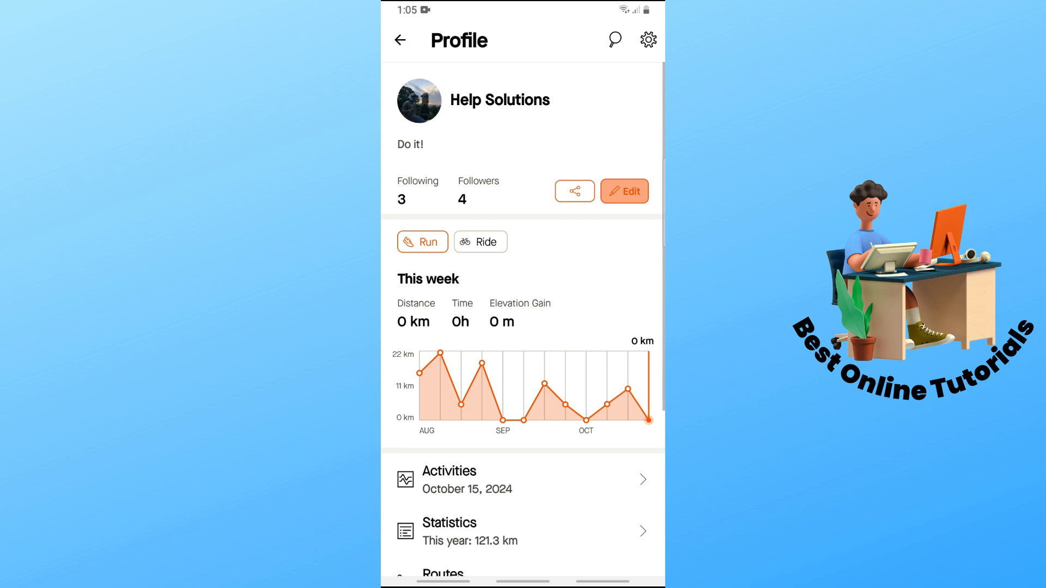
click(623, 192)
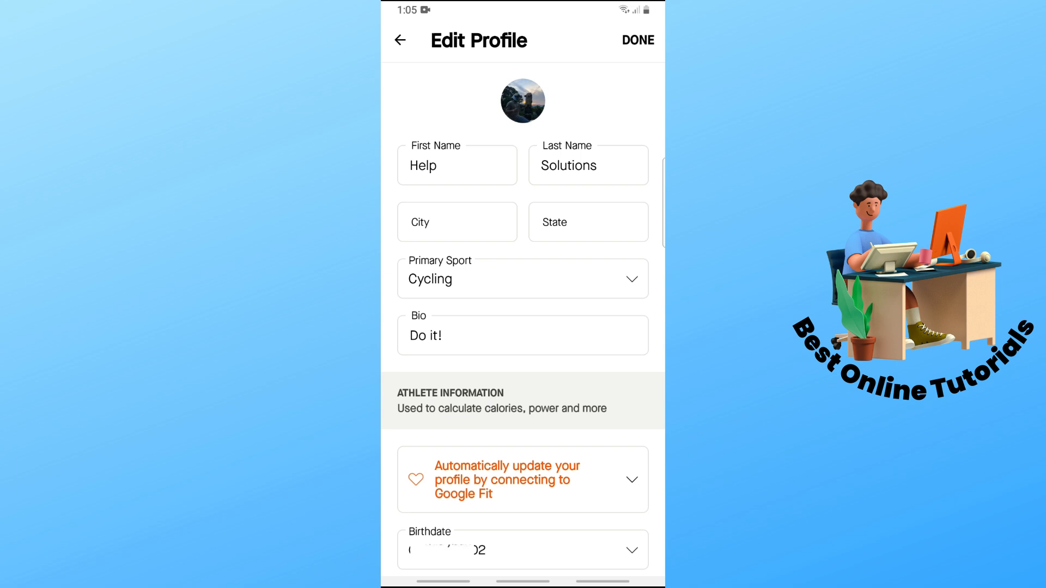
click(521, 102)
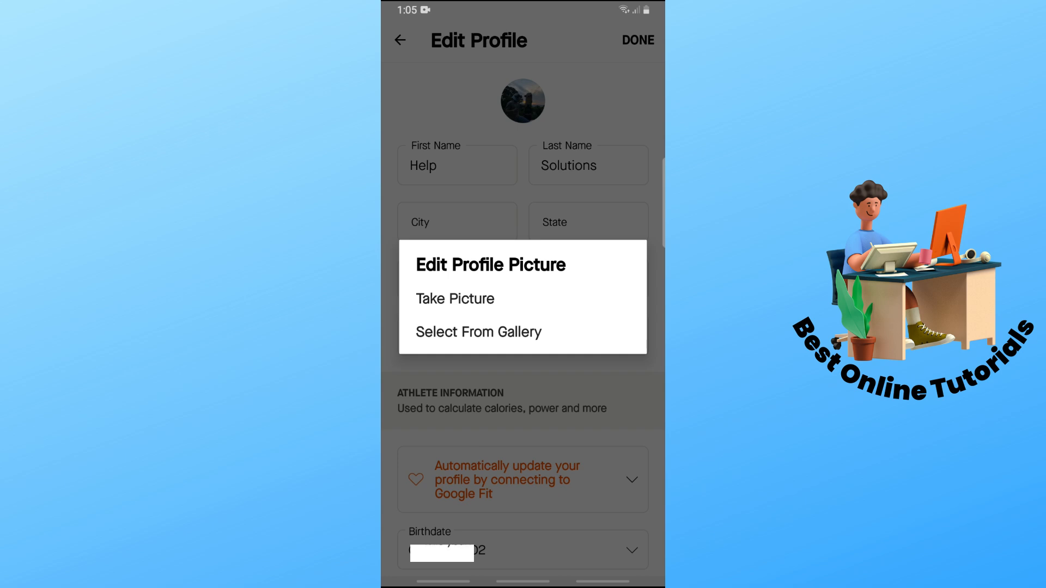
Step: Choose Select From Gallery to pick the new picture from the phone
click(477, 331)
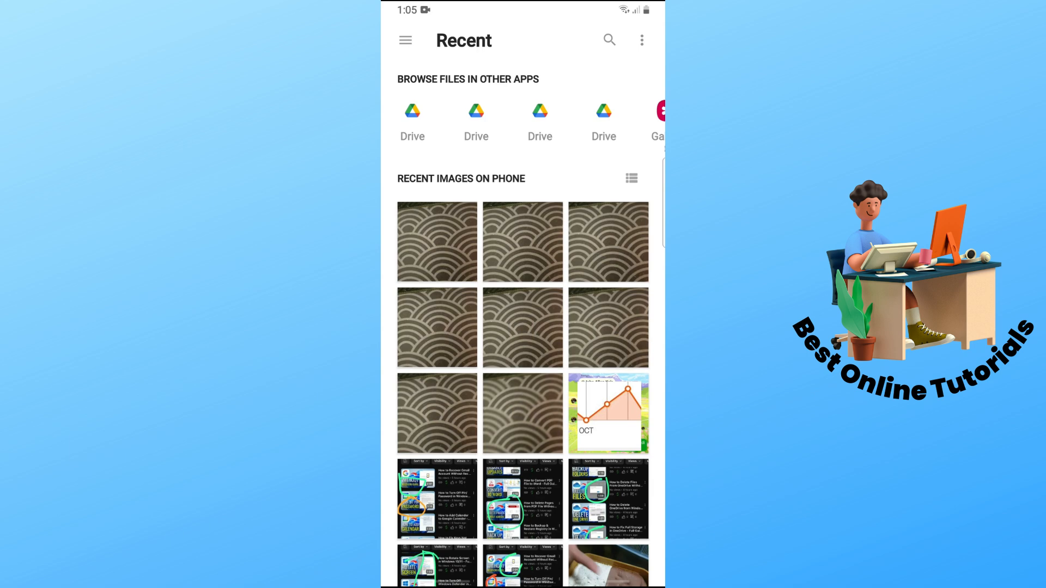
Step: Select a wave-pattern photo from Recent Images and accept its square crop
click(437, 242)
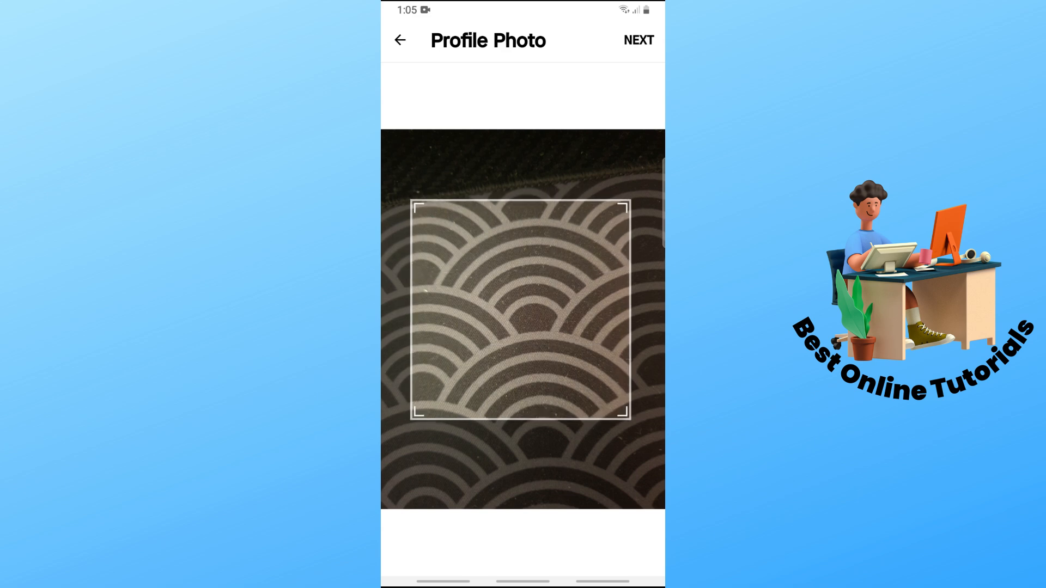
click(637, 41)
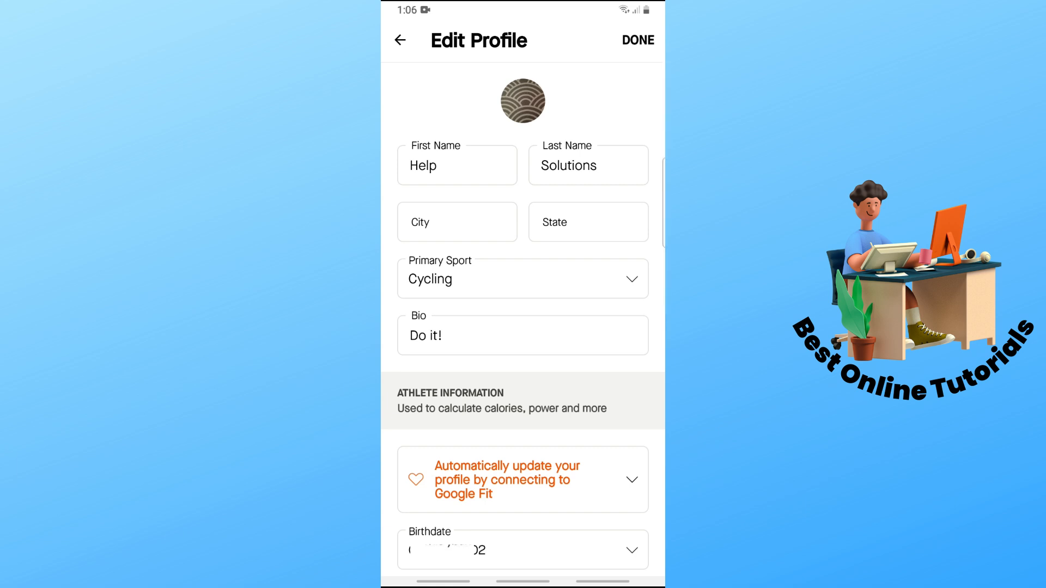
Step: Save the profile with the new wave-pattern picture via DONE
click(637, 40)
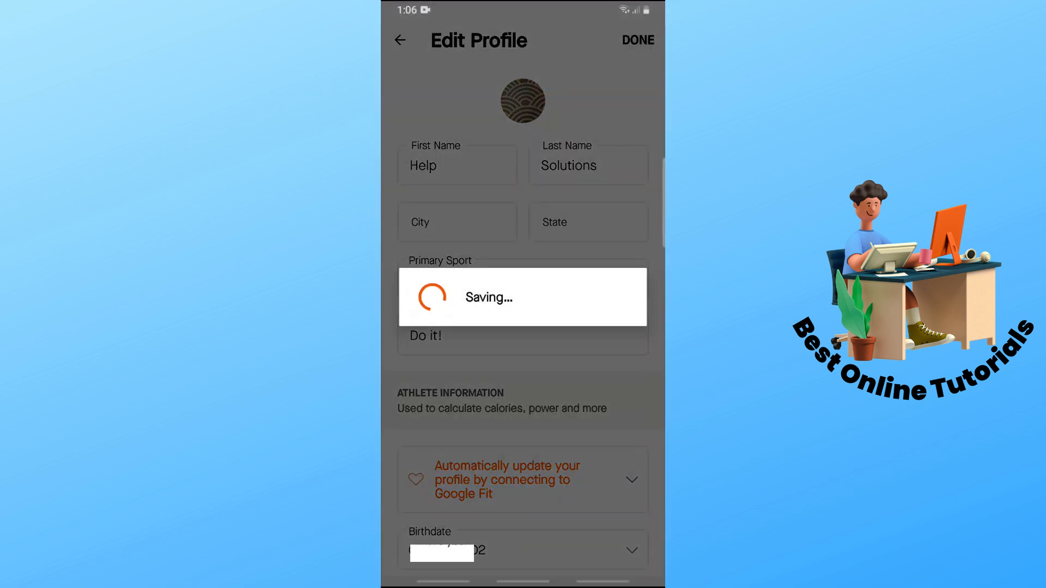